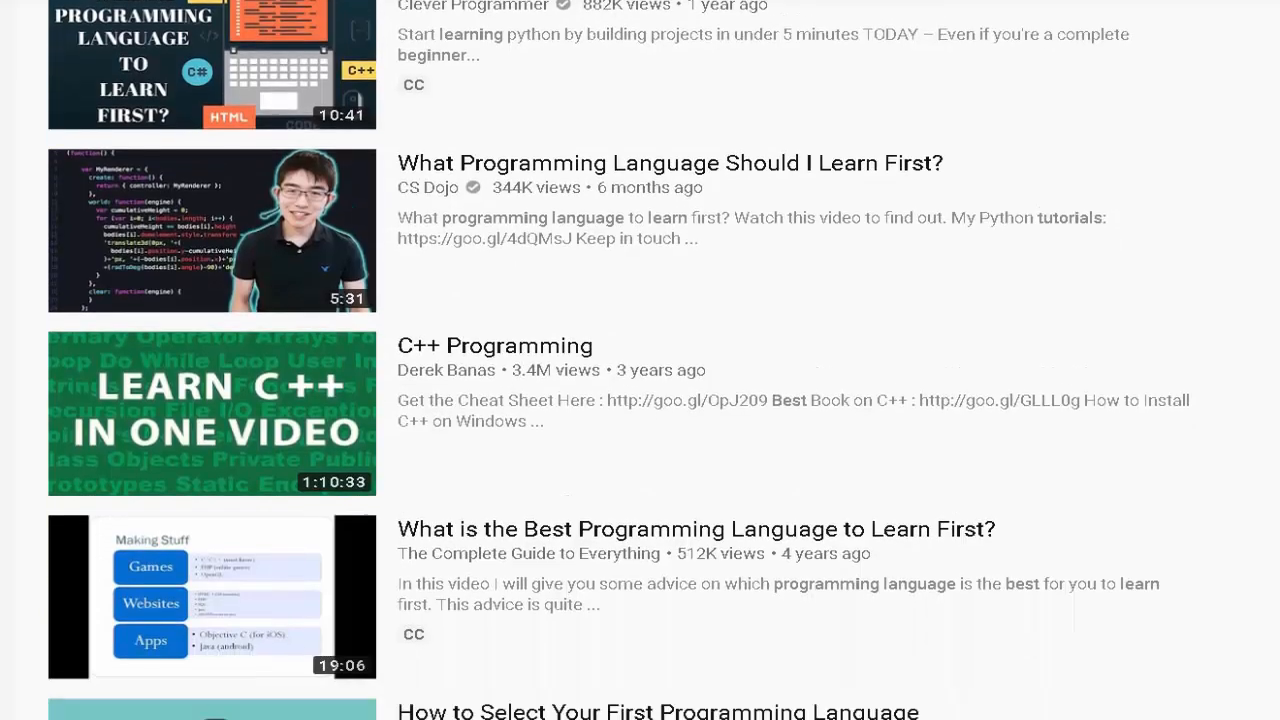
- Scroll through the YouTube results before moving to the Google home page
scroll("down", 3)
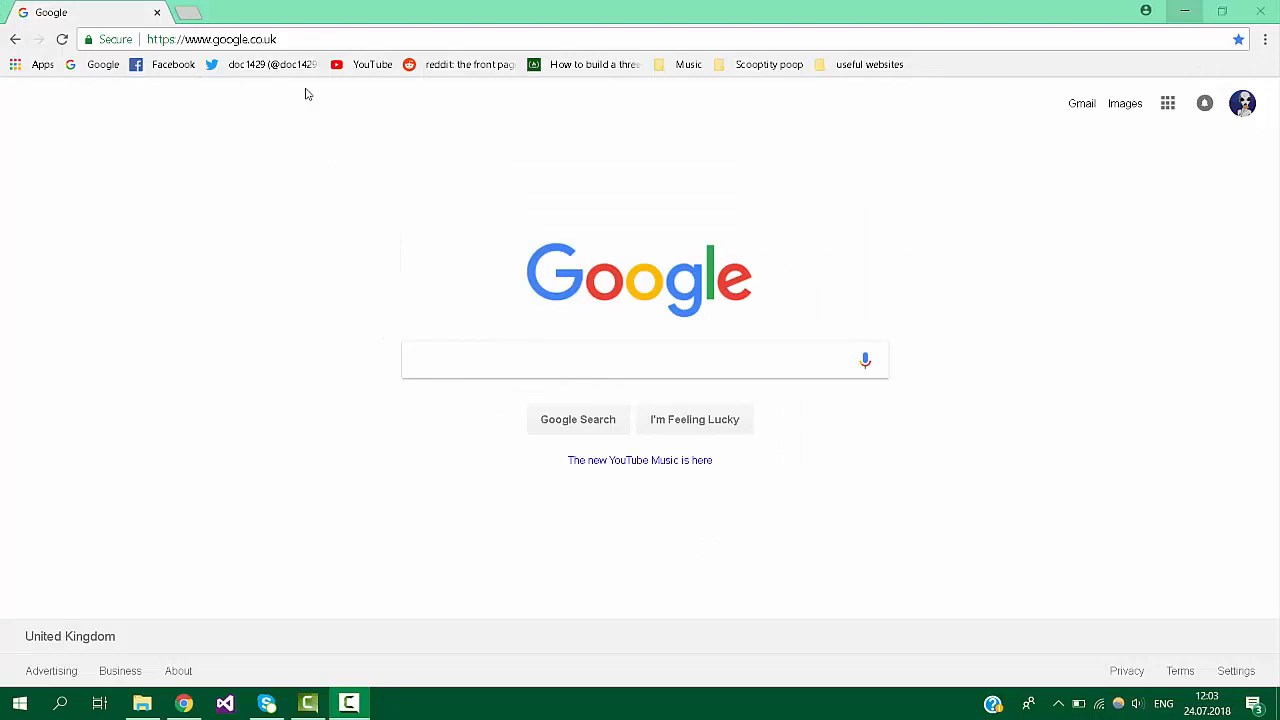
- Search Google for 'Python' and reach the python.org Windows downloads page
type("Python")
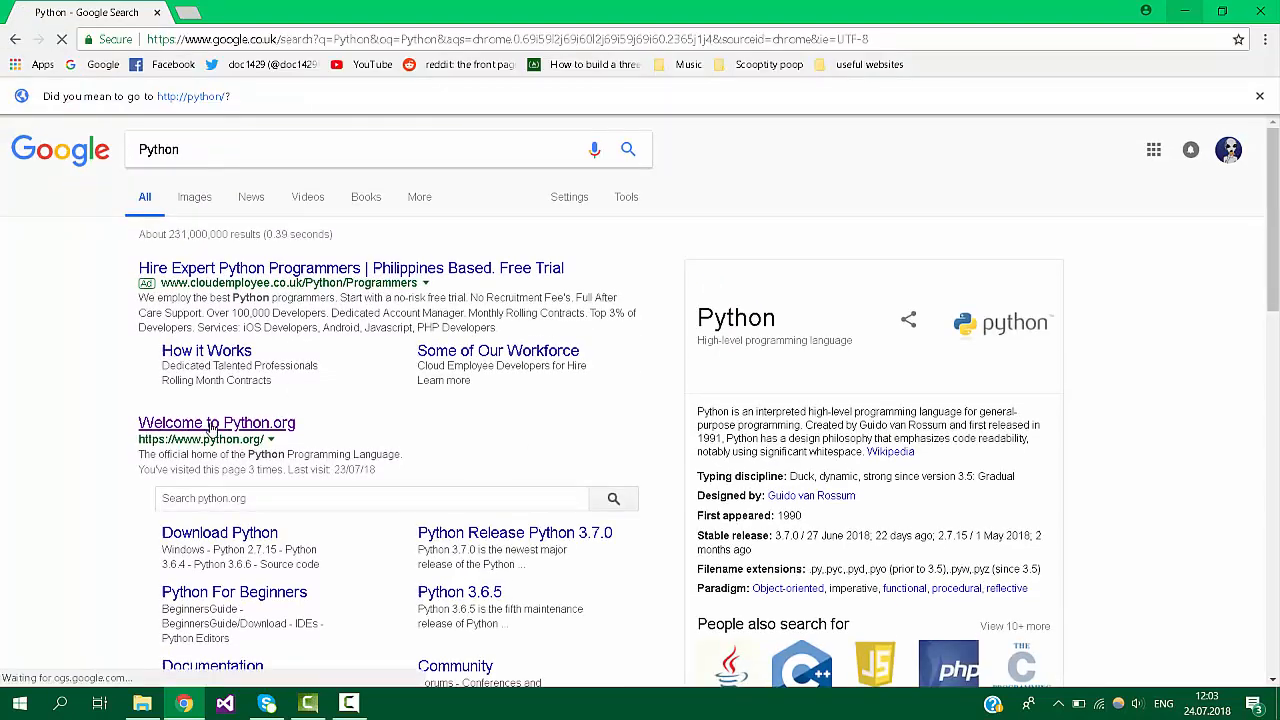
left_click(216, 422)
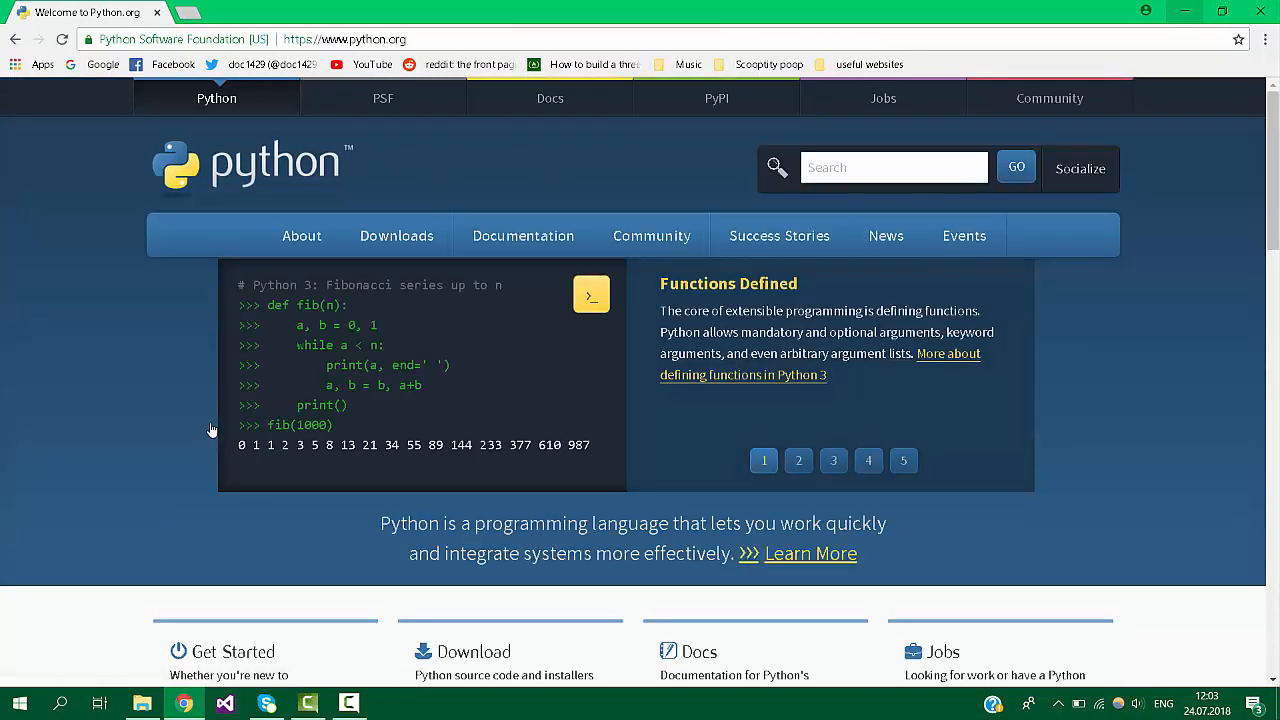
left_click(396, 236)
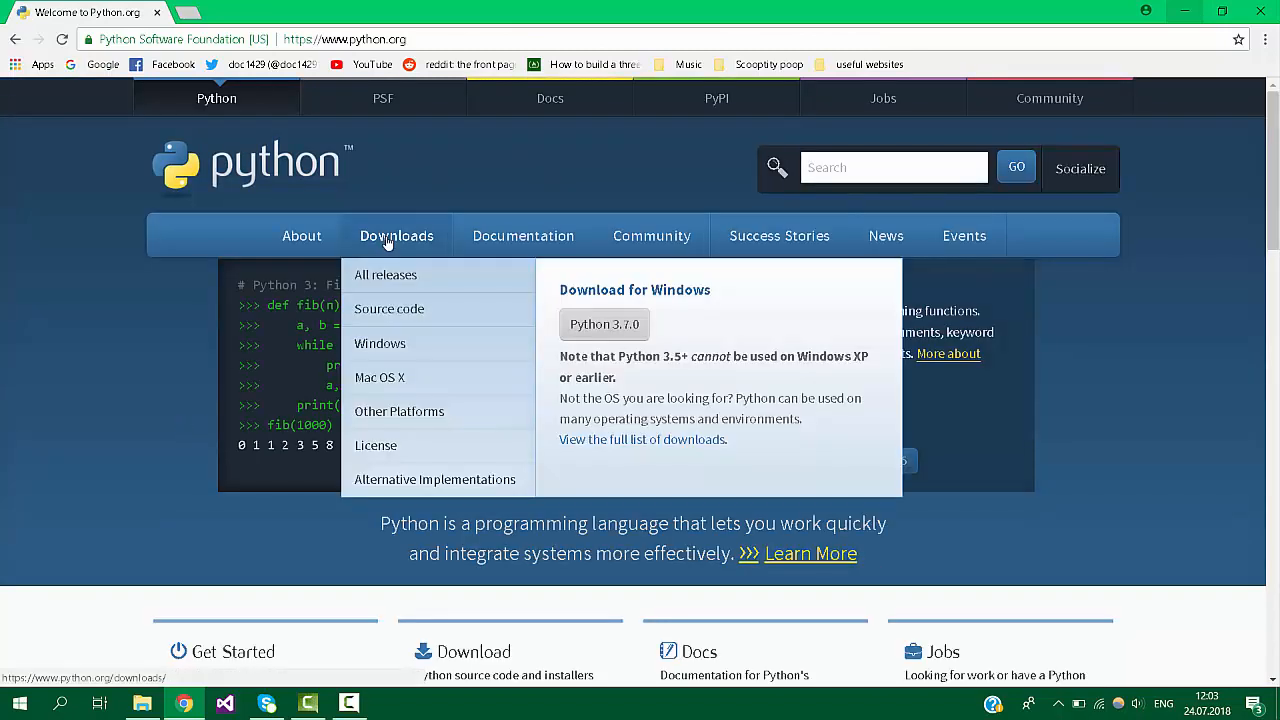
left_click(396, 236)
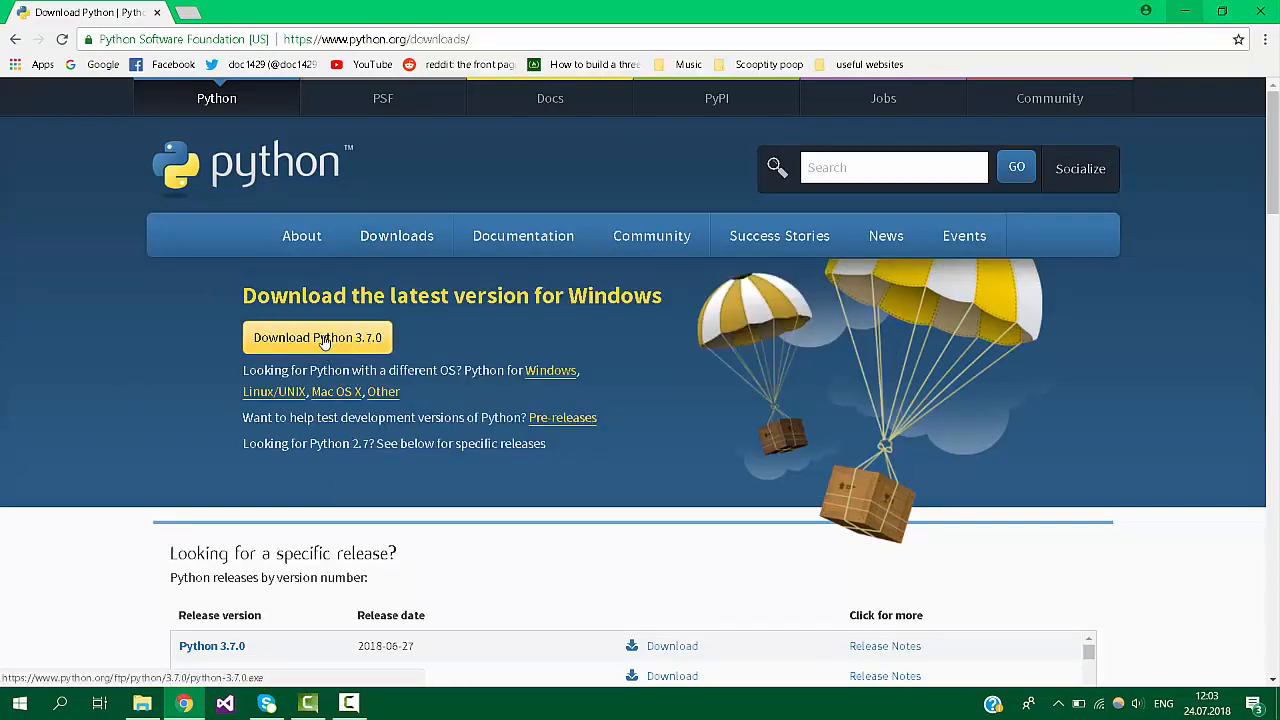
- Download the Python 3.7.0 installer and keep it despite Chrome's warning
left_click(316, 336)
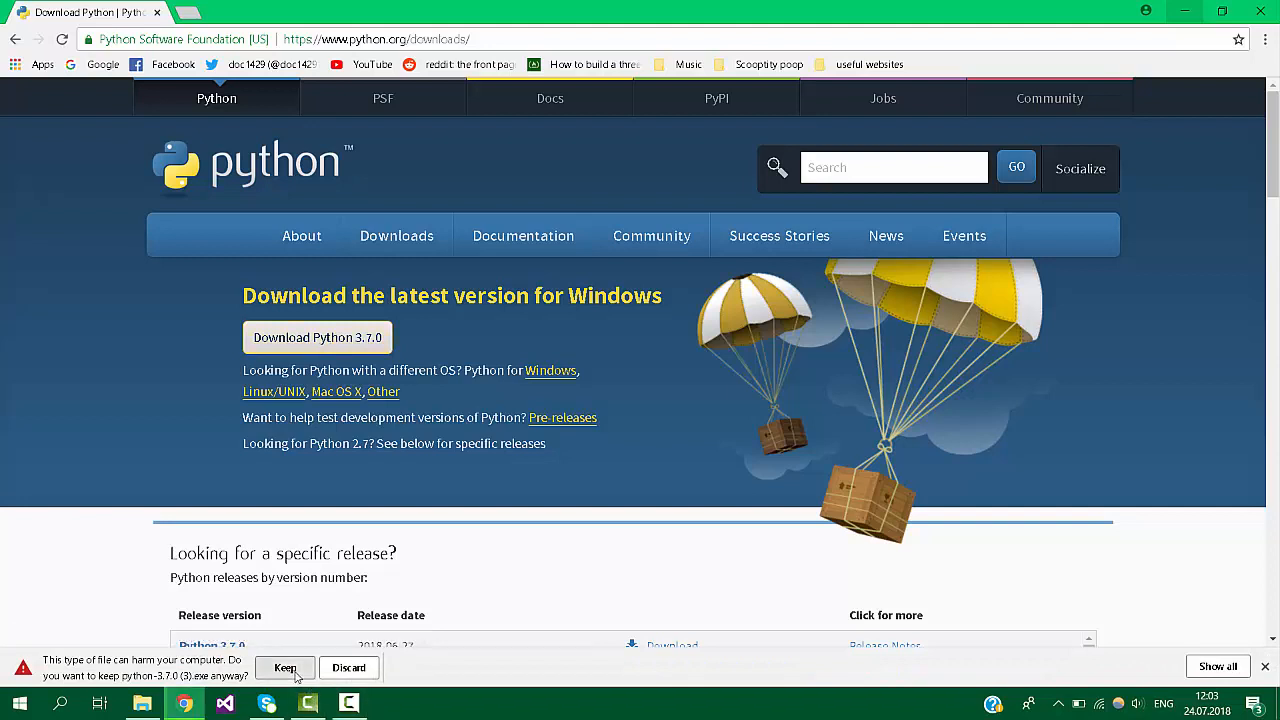
left_click(284, 668)
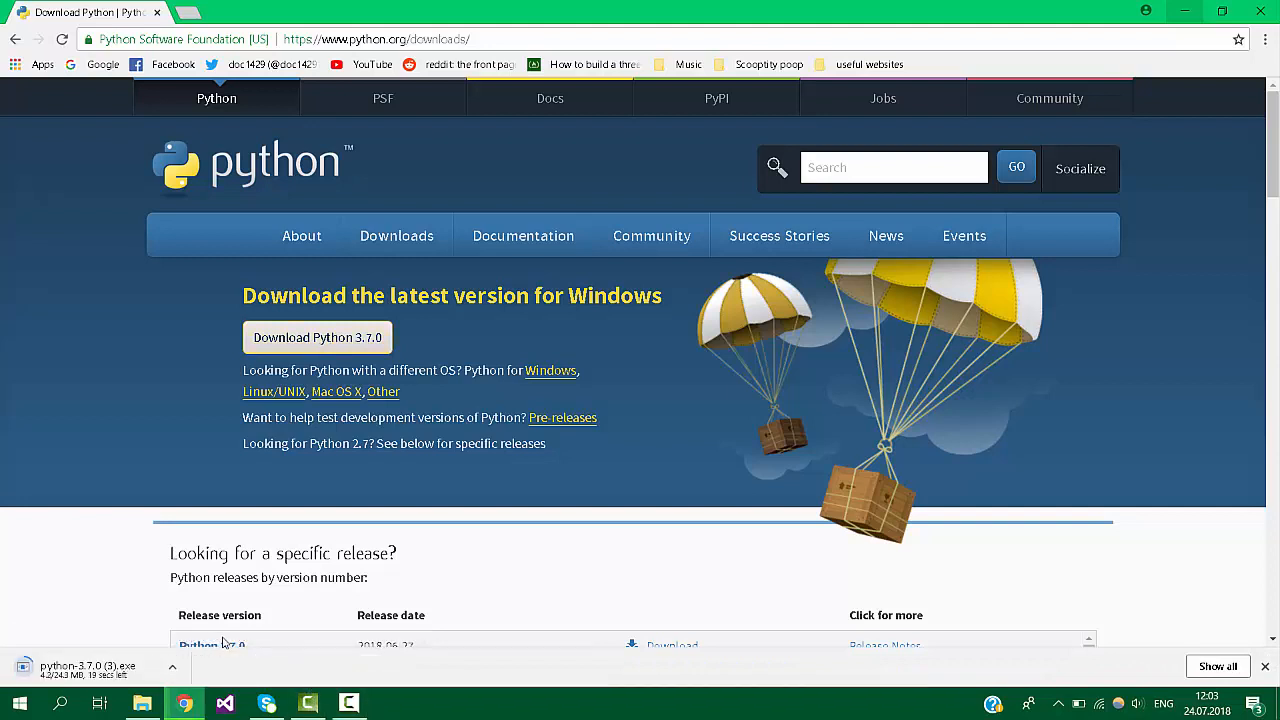
left_click(1220, 12)
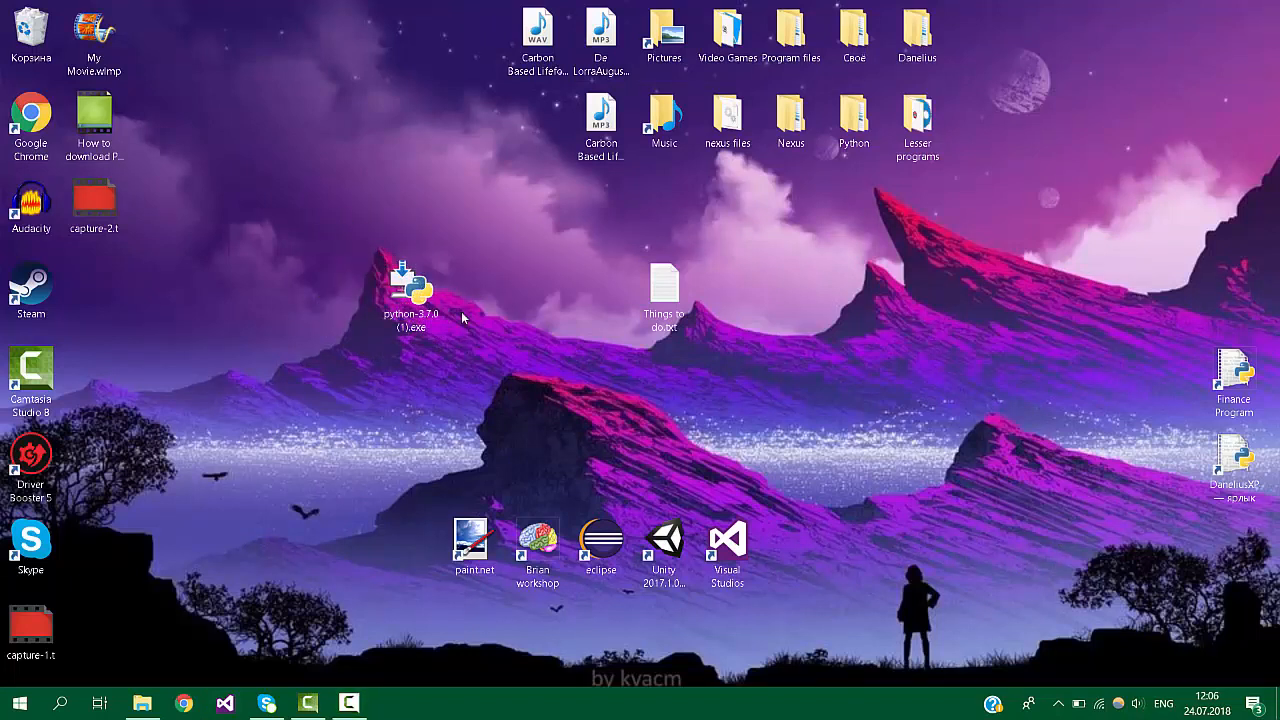
- Install Python 3.7.0 with 'Add Python 3.7 to PATH' ticked and close the finished setup
double_click(410, 290)
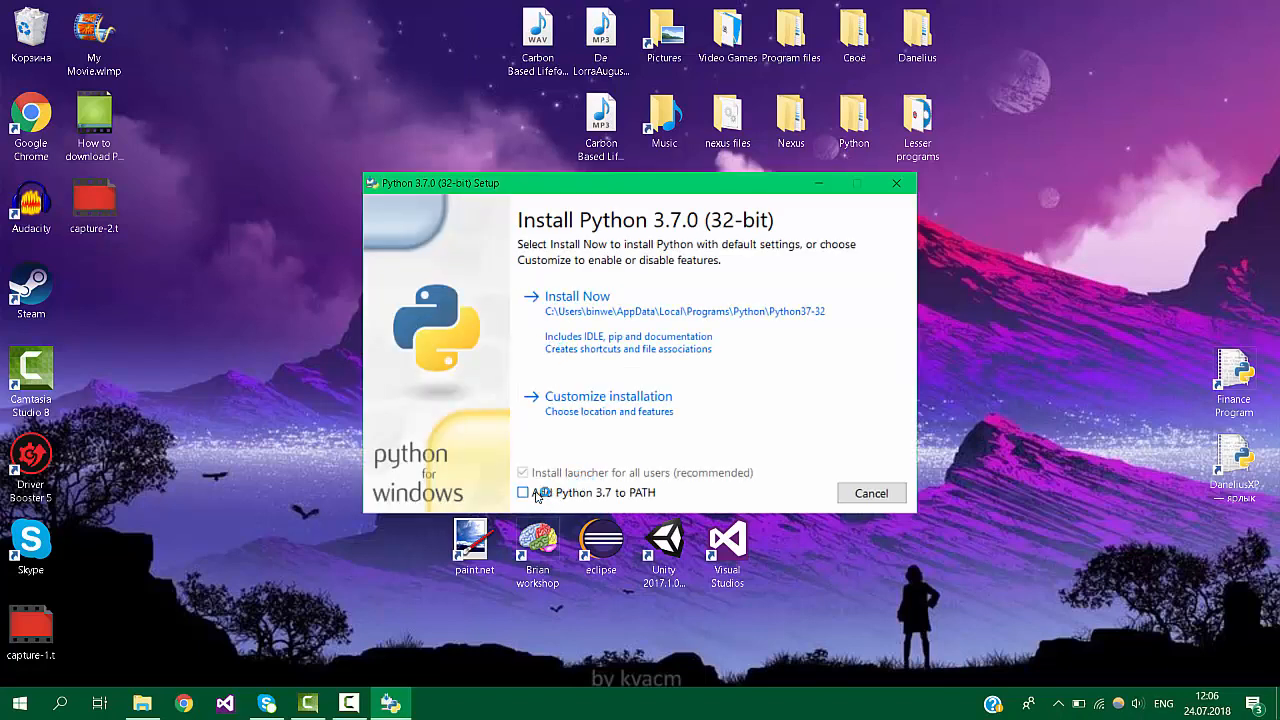
left_click(524, 492)
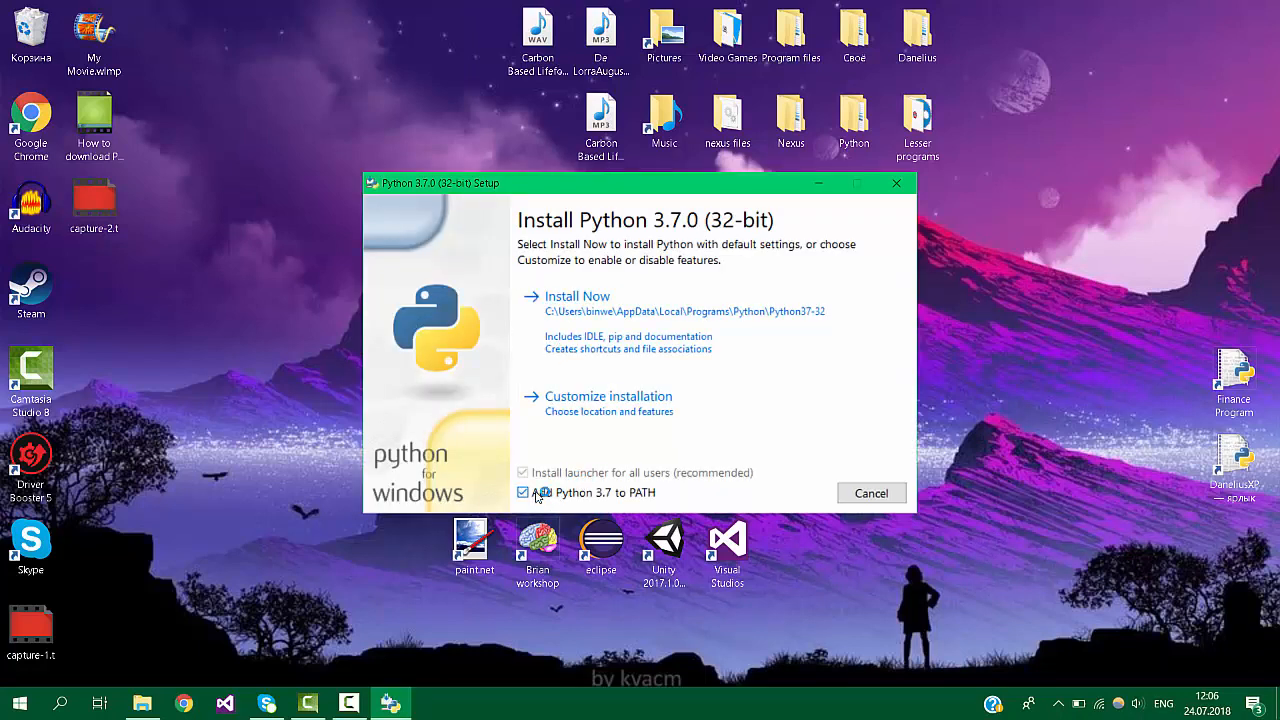
left_click(522, 492)
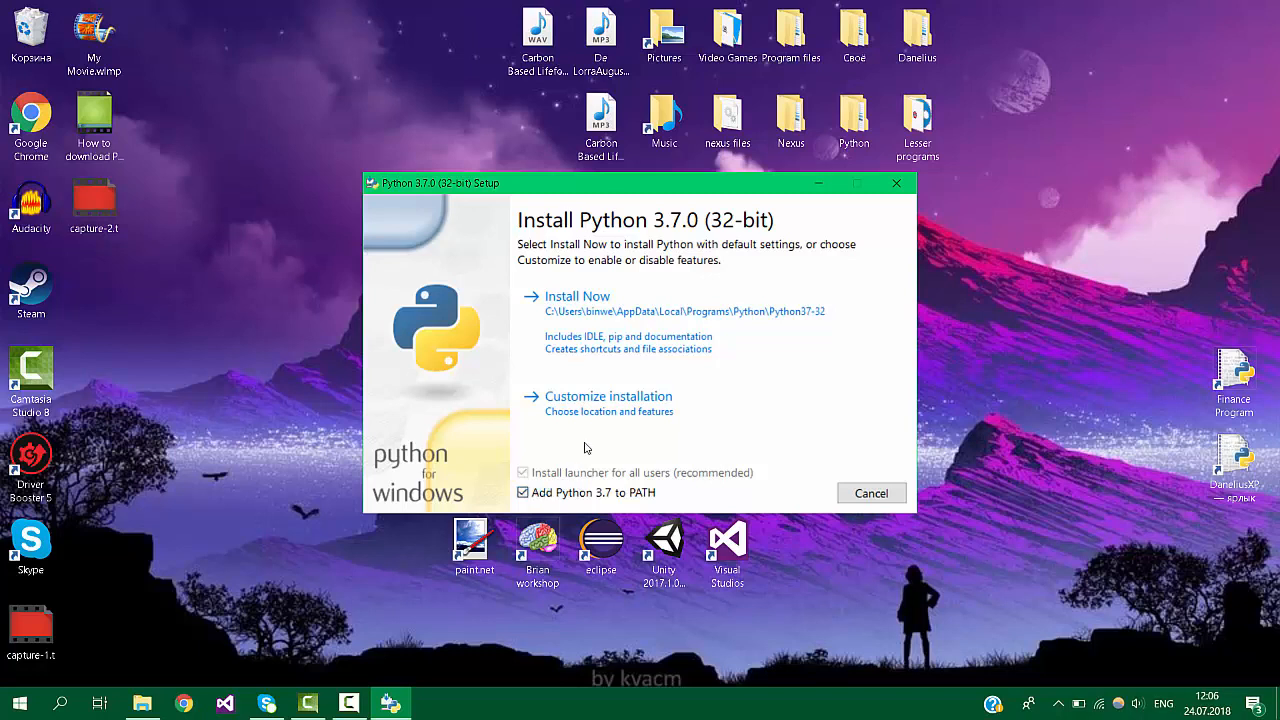
mouse_move(608, 404)
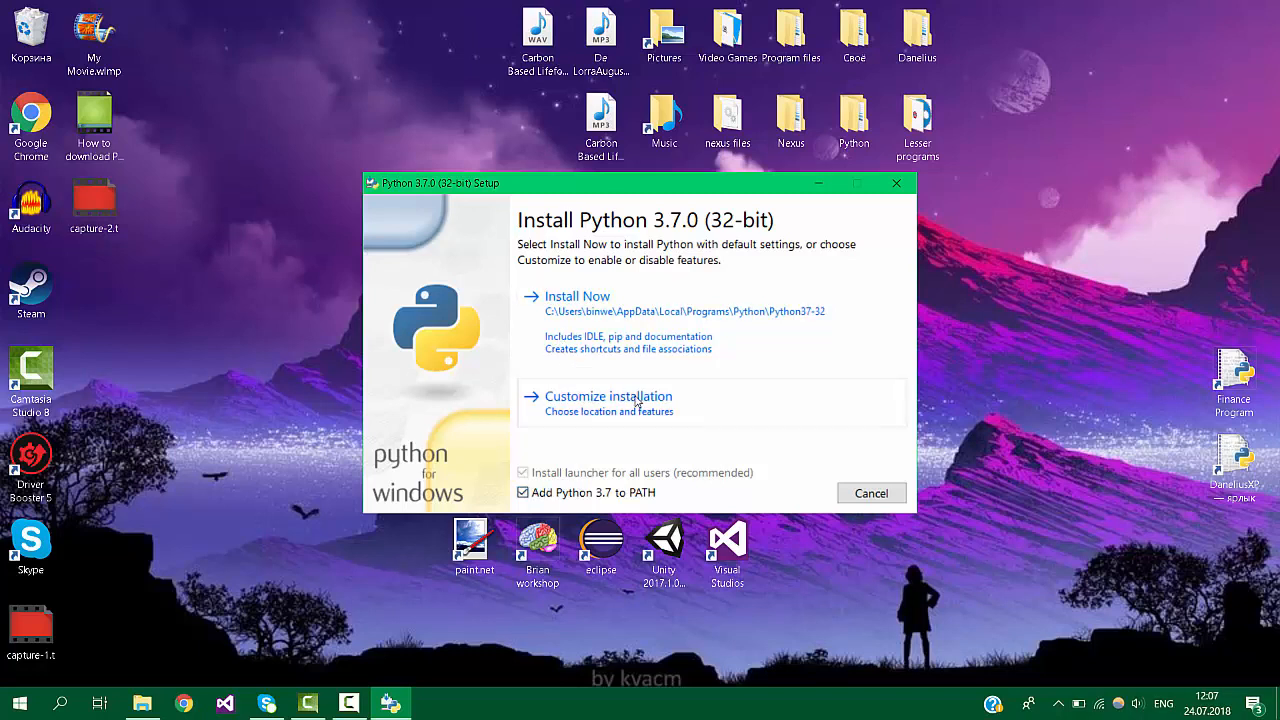
left_click(576, 296)
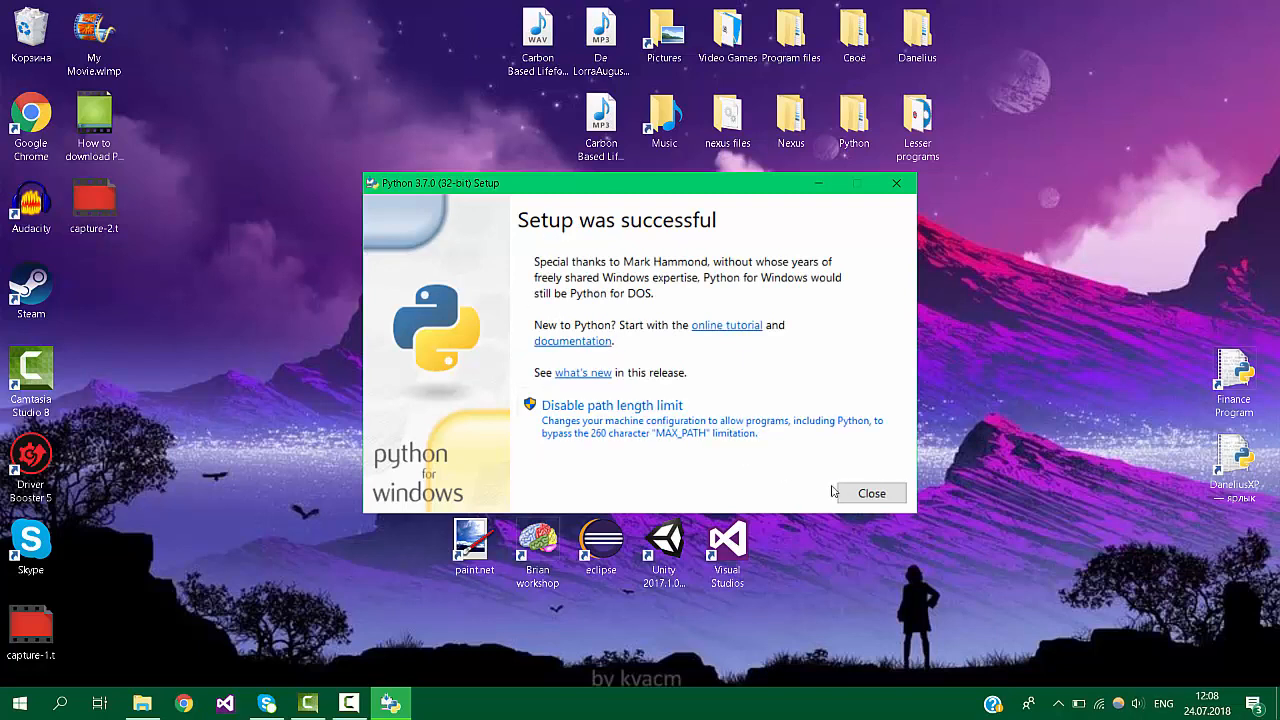
left_click(872, 492)
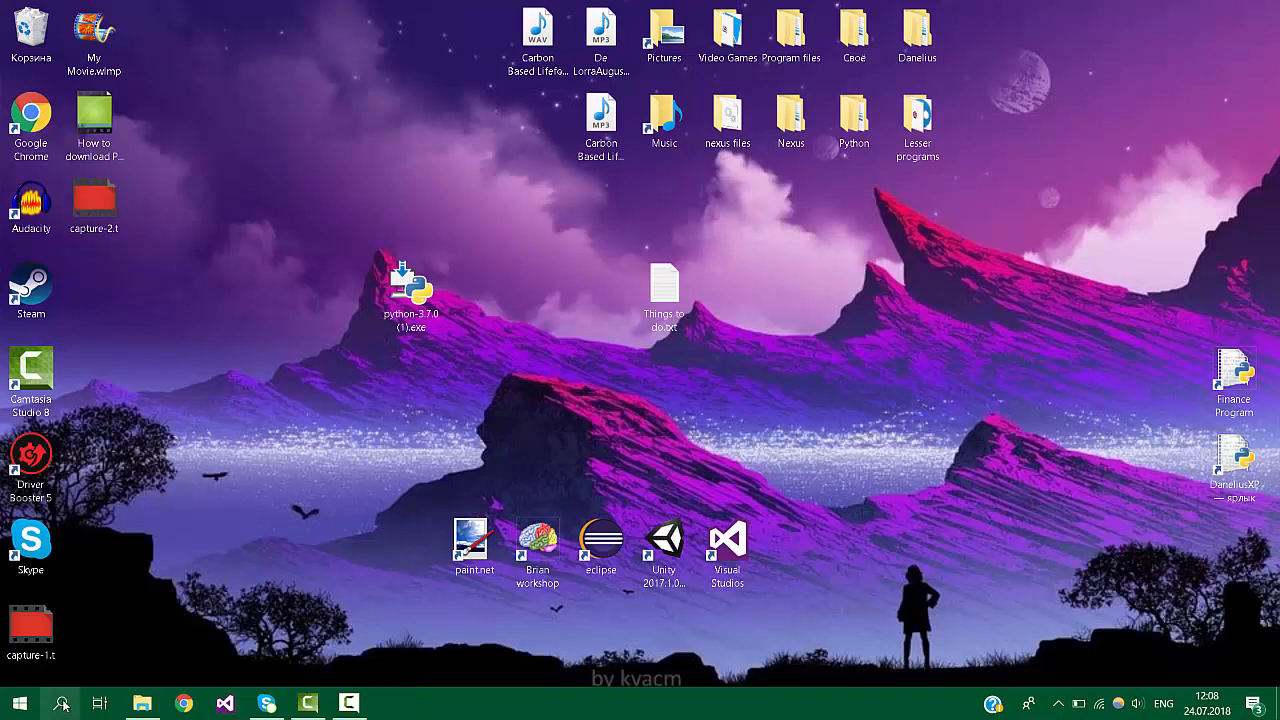
- Find IDLE via Start search for 'idle' and launch the Python 3.7.0 shell
type("idle")
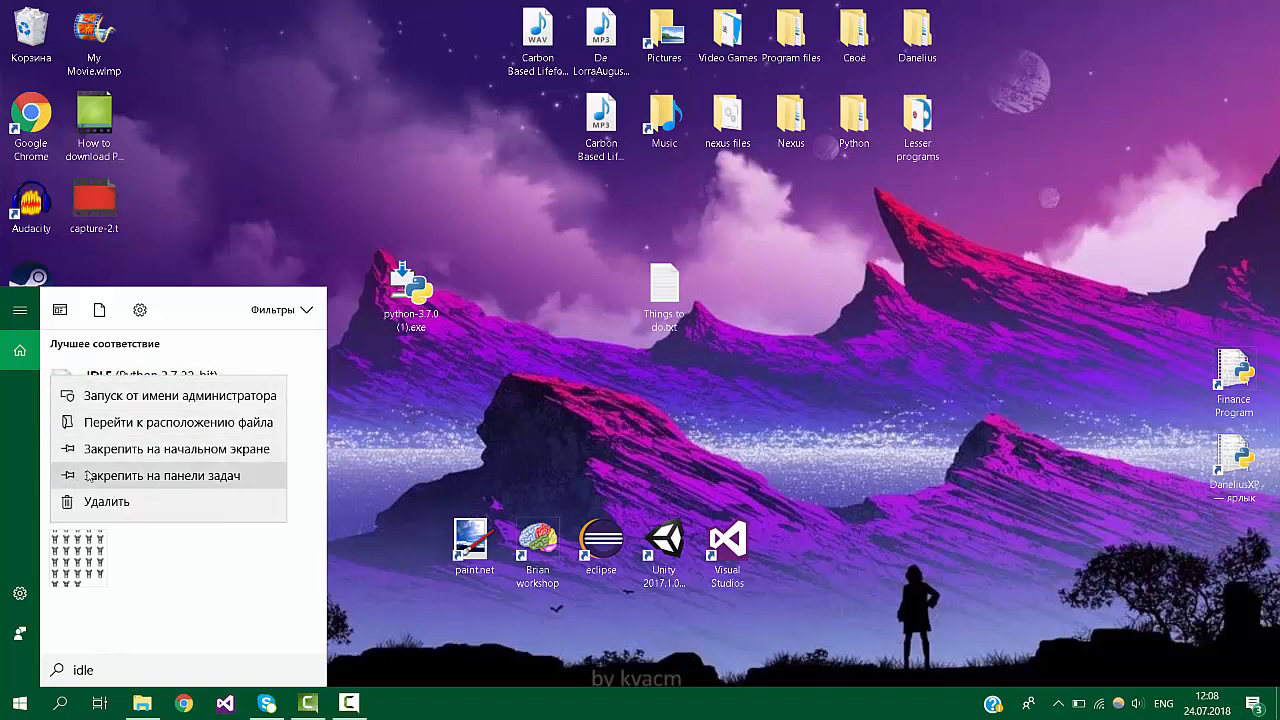
mouse_move(96, 476)
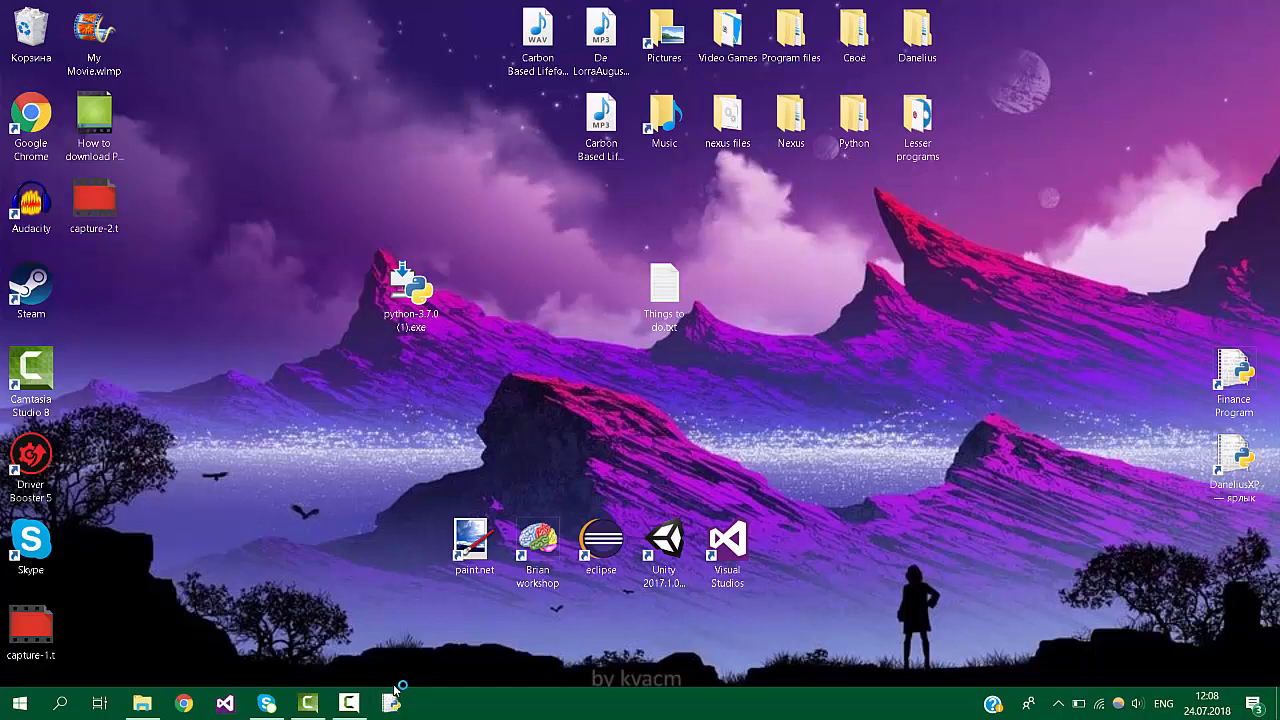
left_click(390, 704)
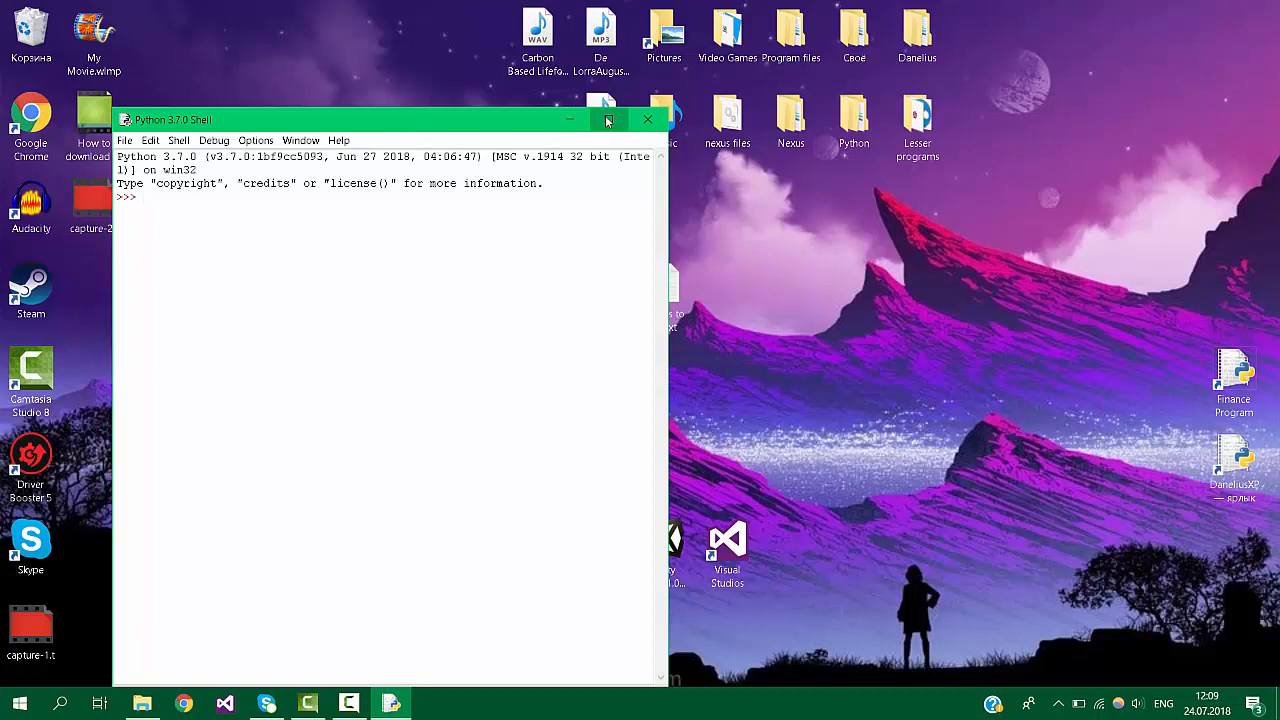
- Write print("Hello world") in a new script and run it with F5 to show Hello World
left_click(608, 120)
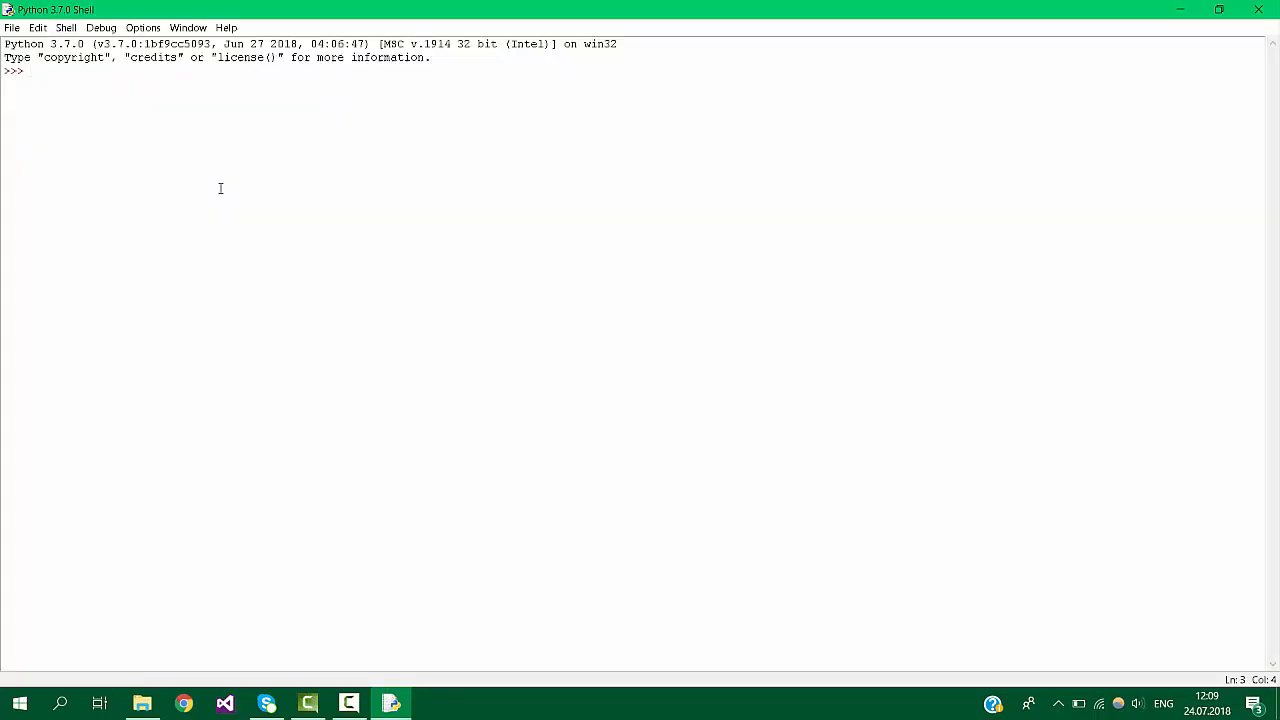
left_click(12, 28)
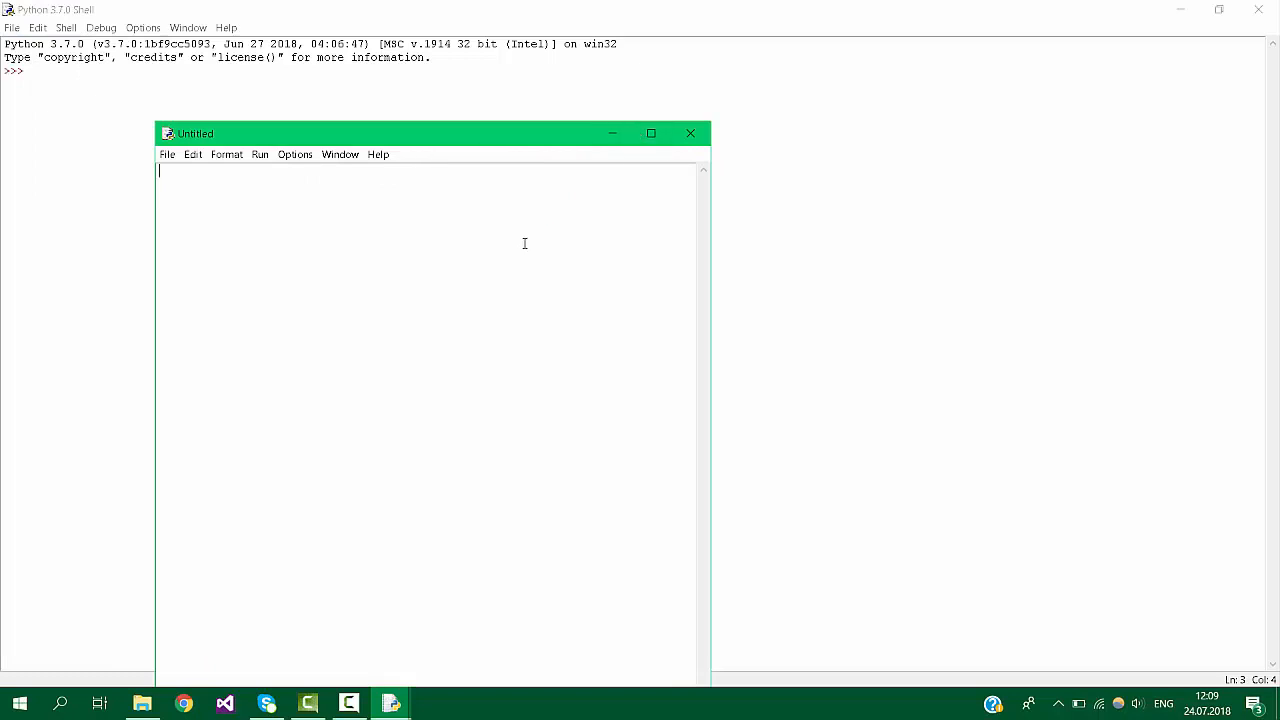
type("print(\"")
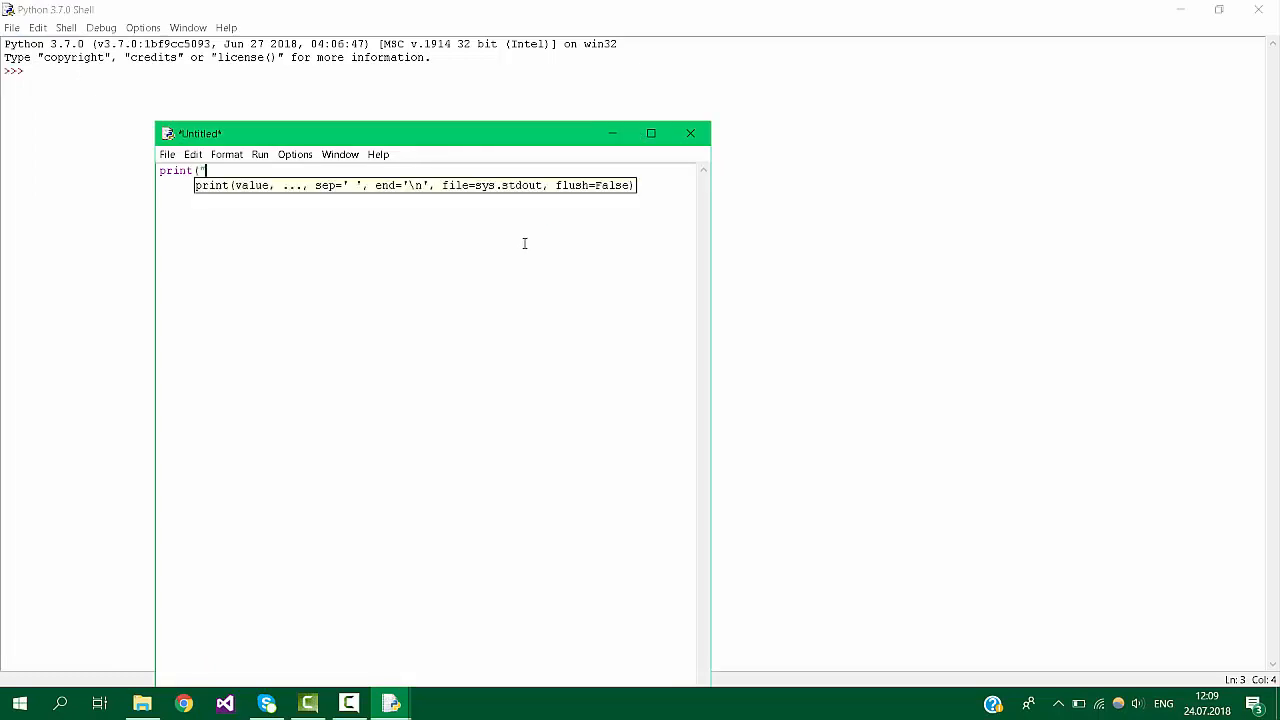
type("Hello")
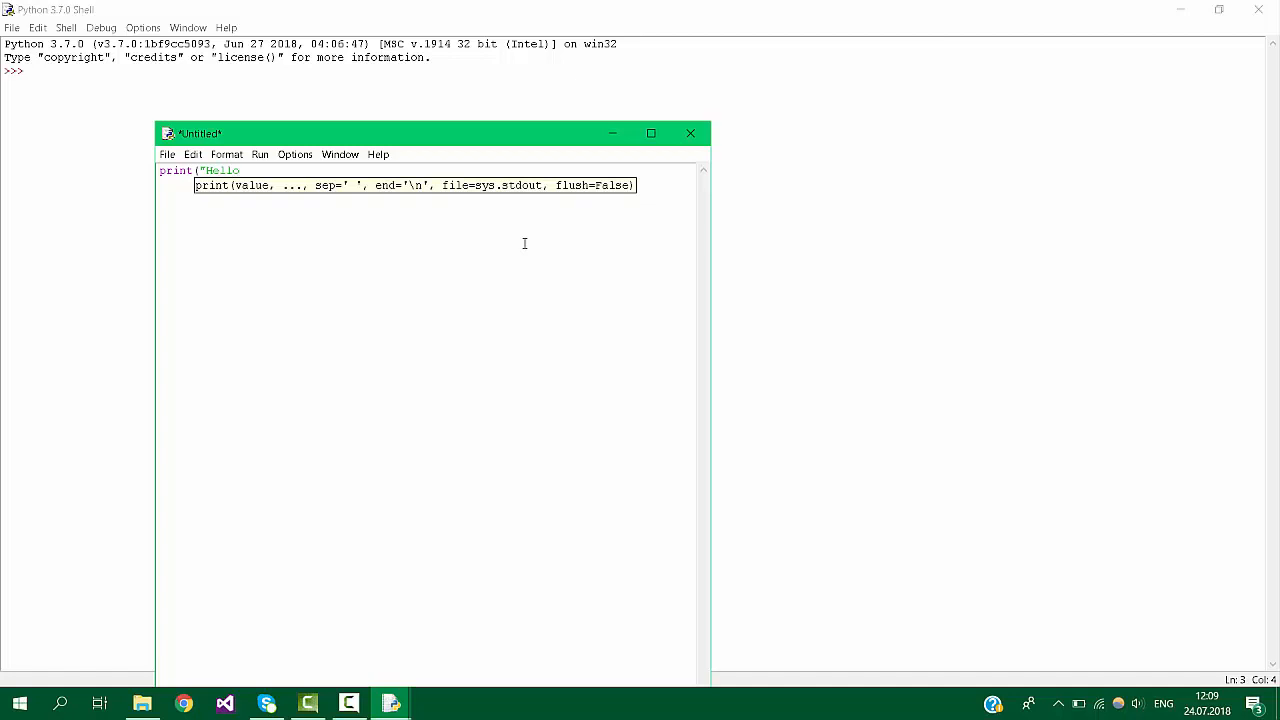
type("world\")")
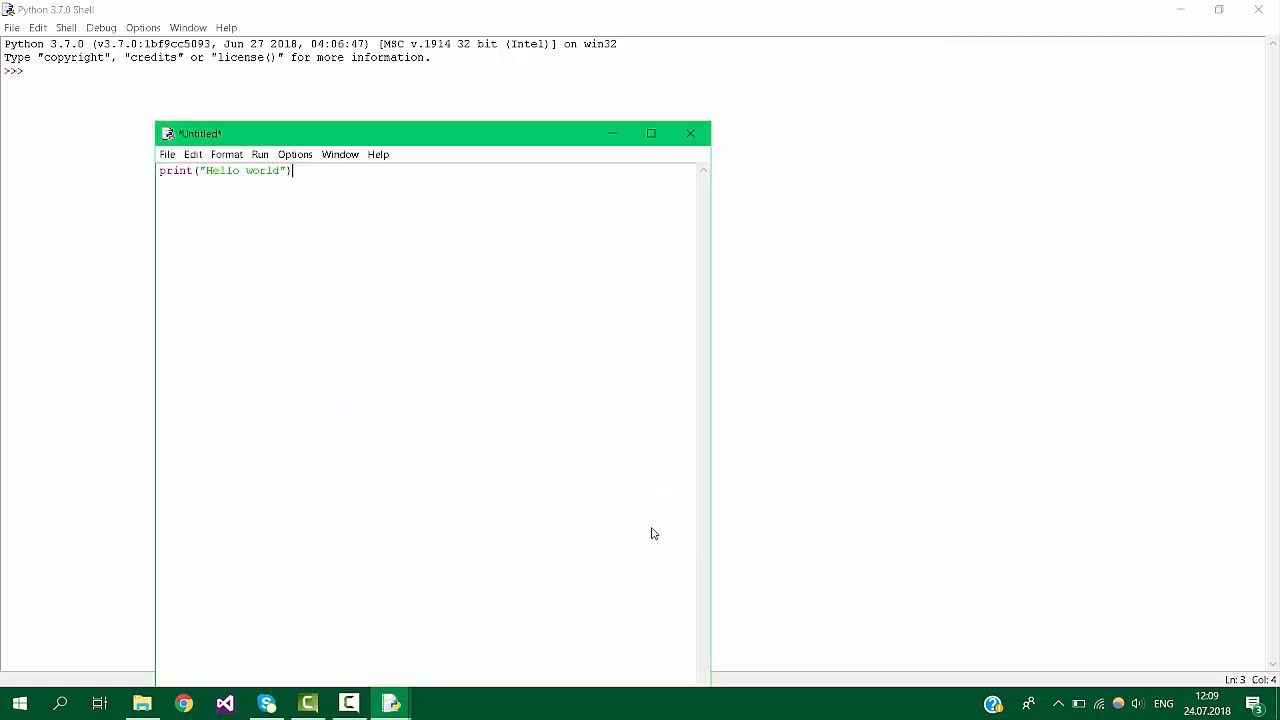
key("f5")
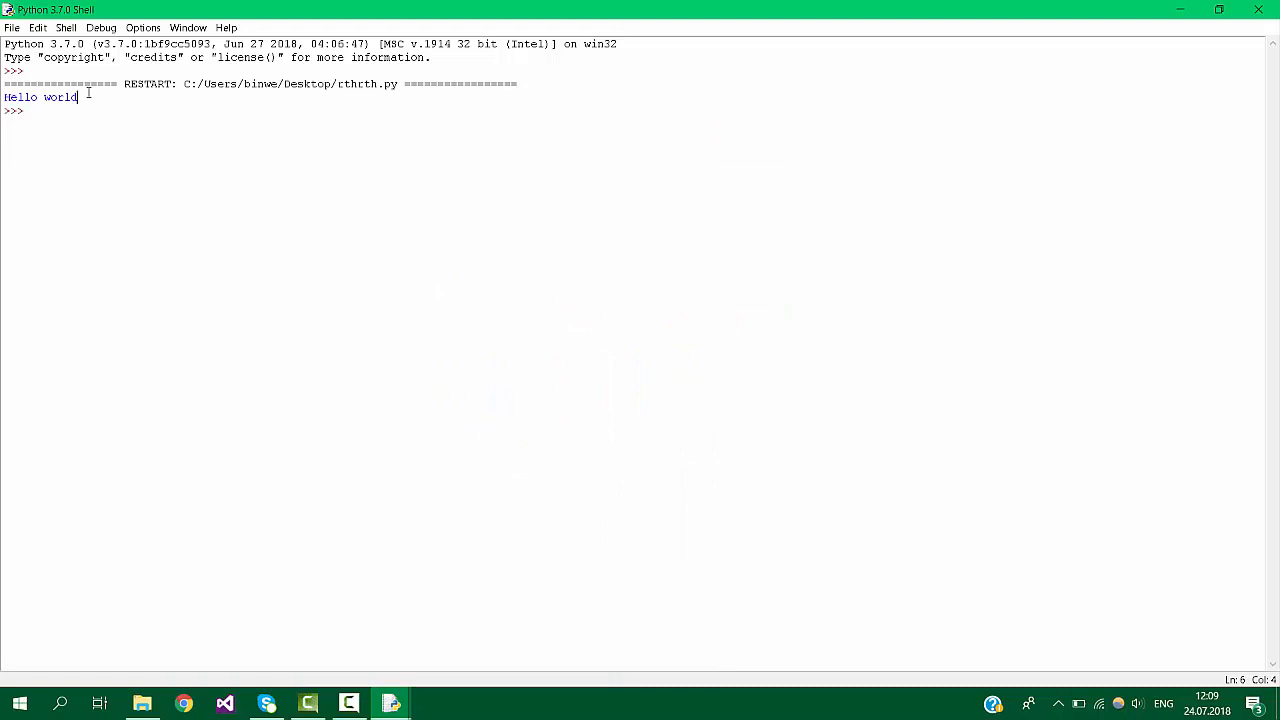